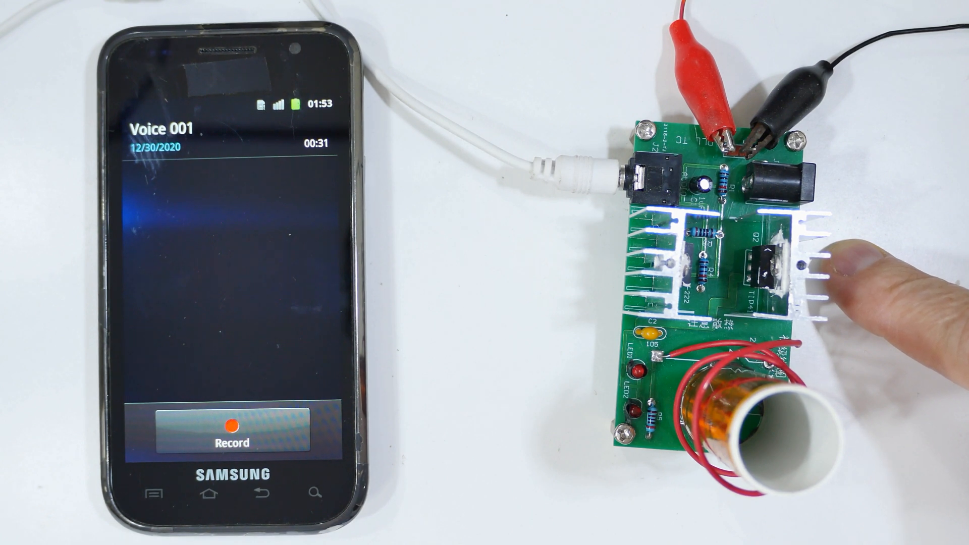
left_click(232, 430)
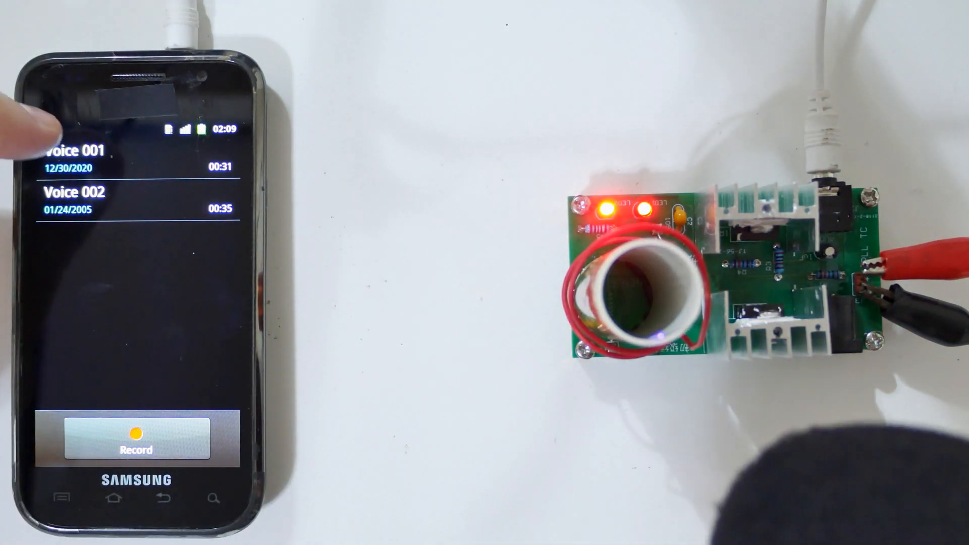
left_click(74, 150)
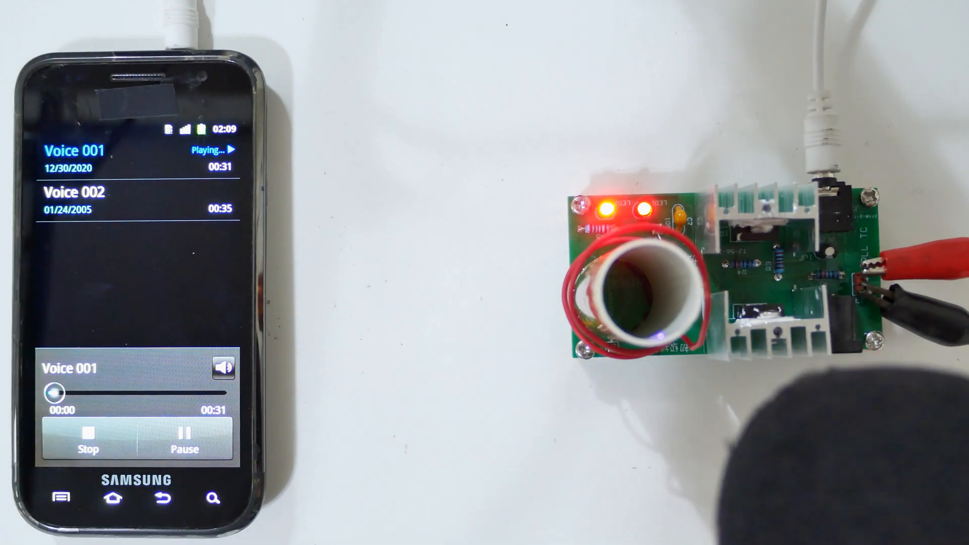